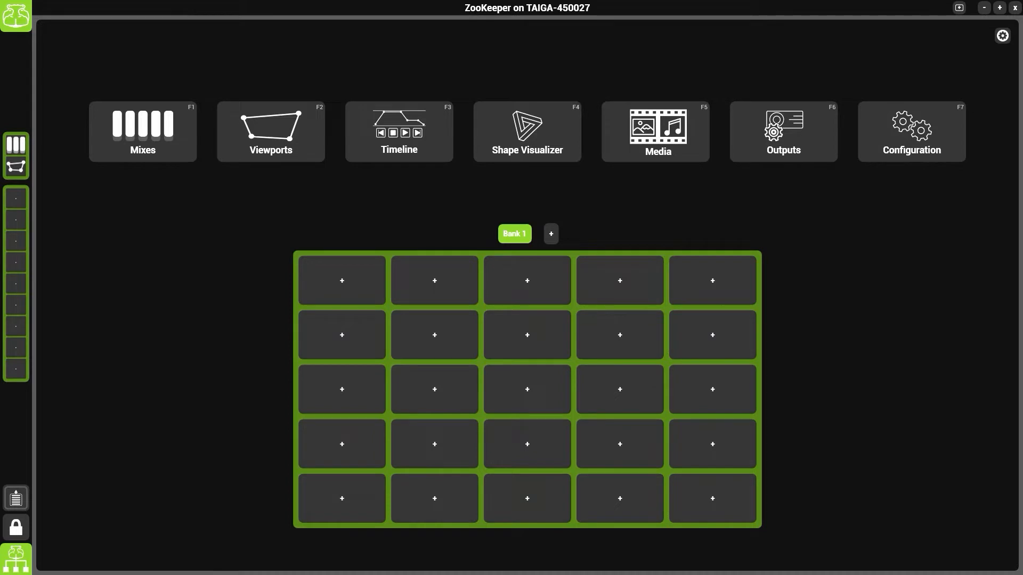
pyautogui.moveTo(506, 143)
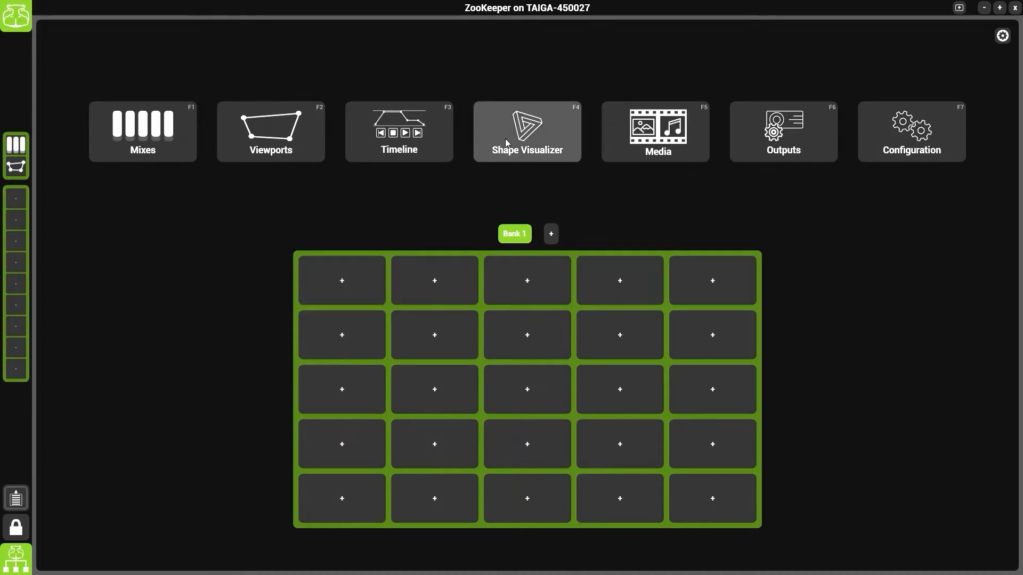
# Step: Launch the Shape Visualizer from the home page tile, showing an empty 3D grid
pyautogui.click(527, 132)
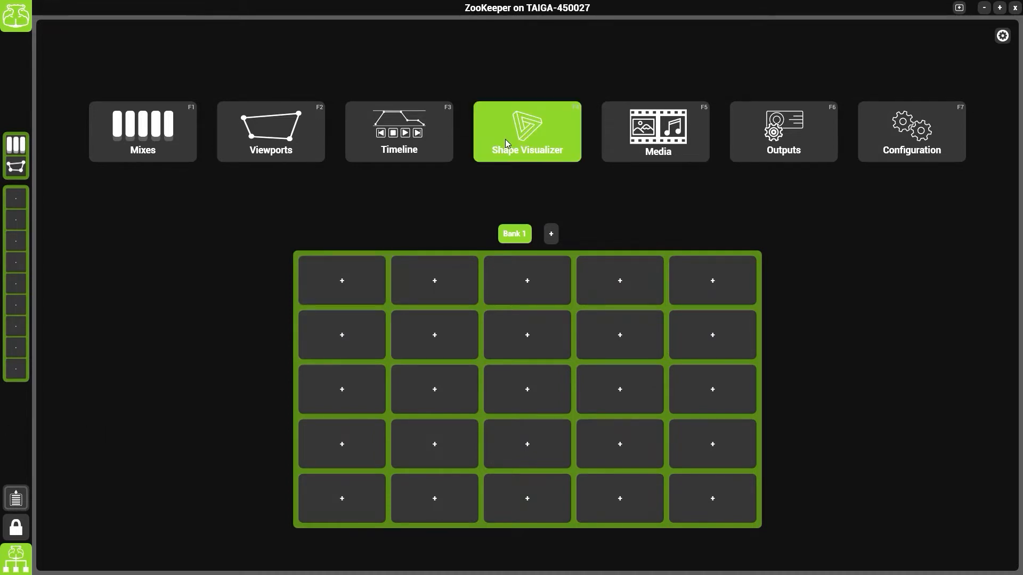
pyautogui.click(527, 132)
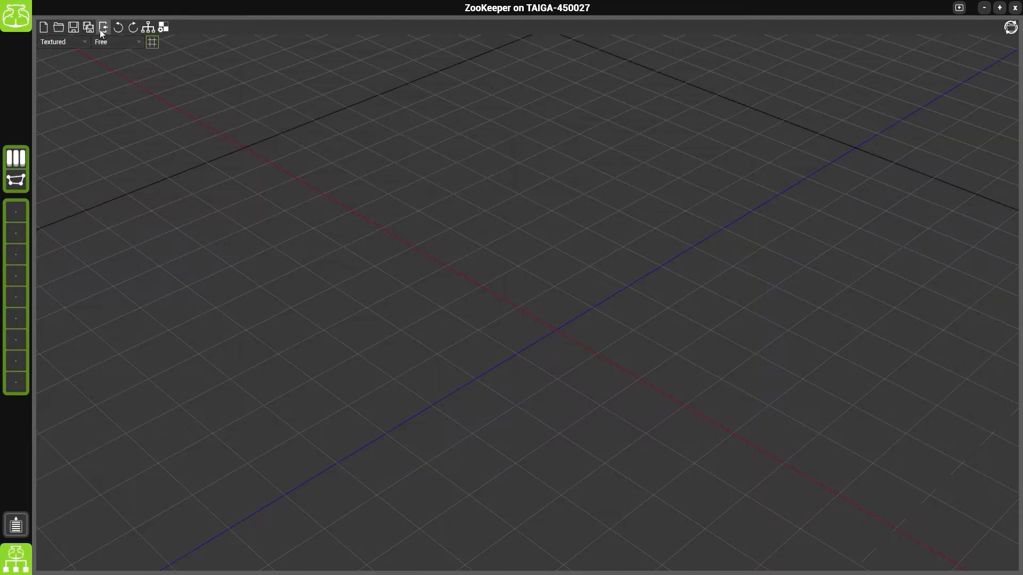
pyautogui.moveTo(103, 27)
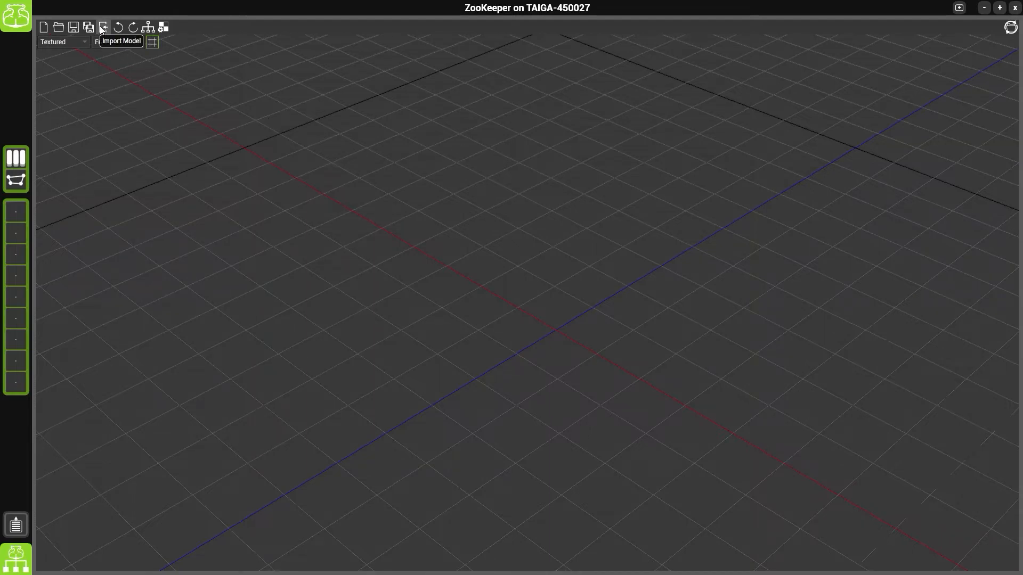
# Step: Import the TV Studio.c4d model from the Default Models folder
pyautogui.click(102, 28)
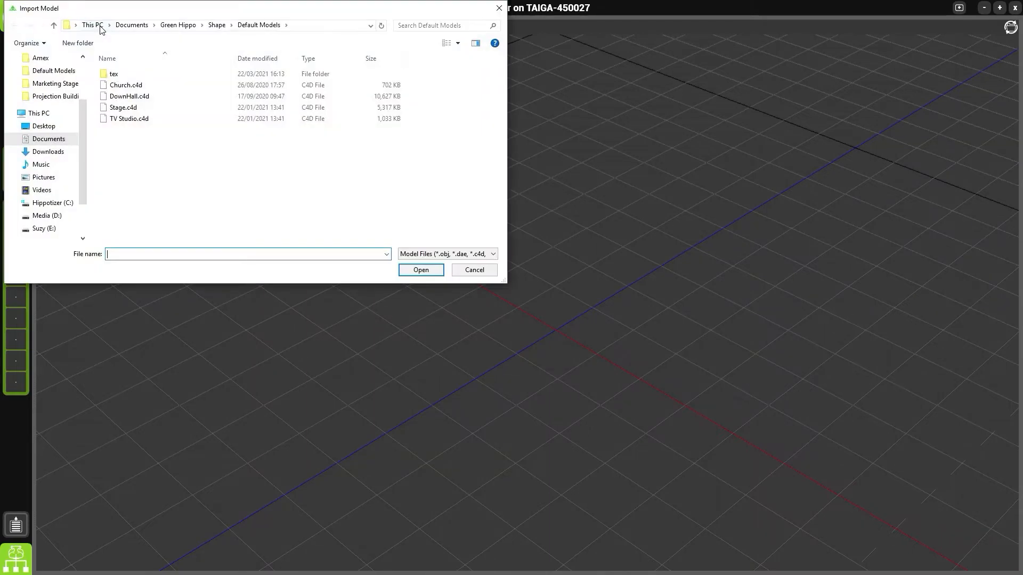
pyautogui.moveTo(117, 47)
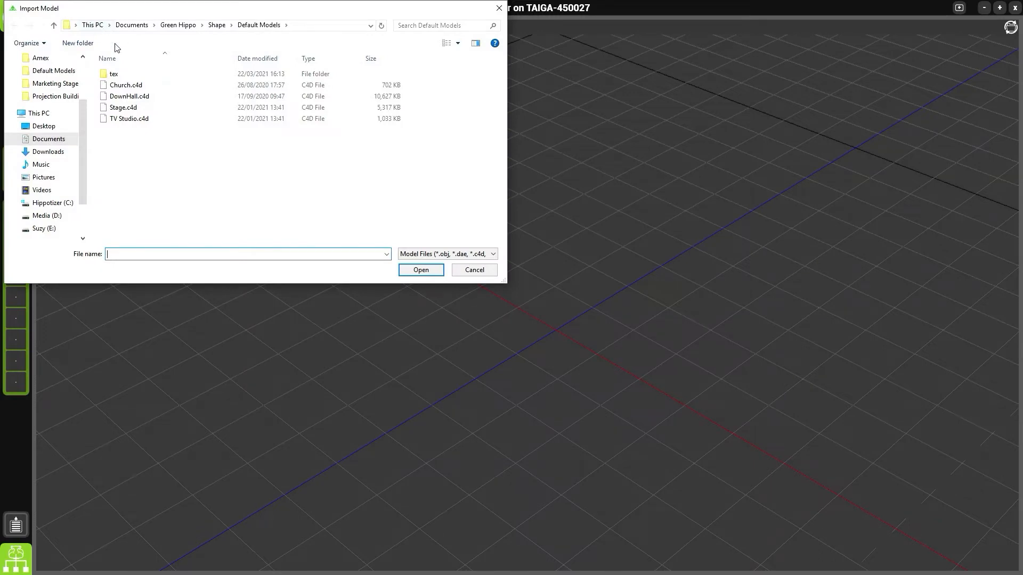
pyautogui.click(129, 118)
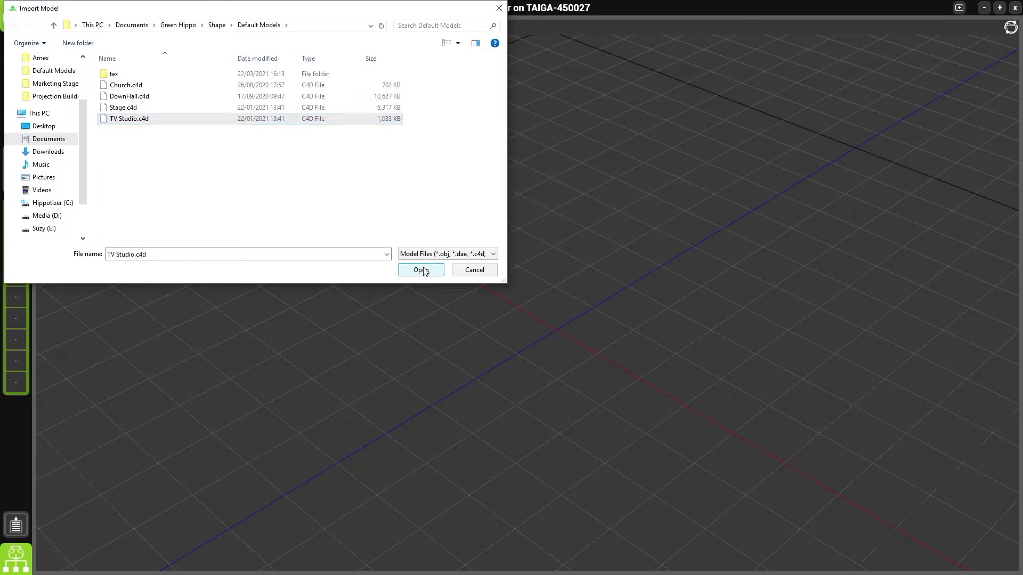
pyautogui.click(420, 269)
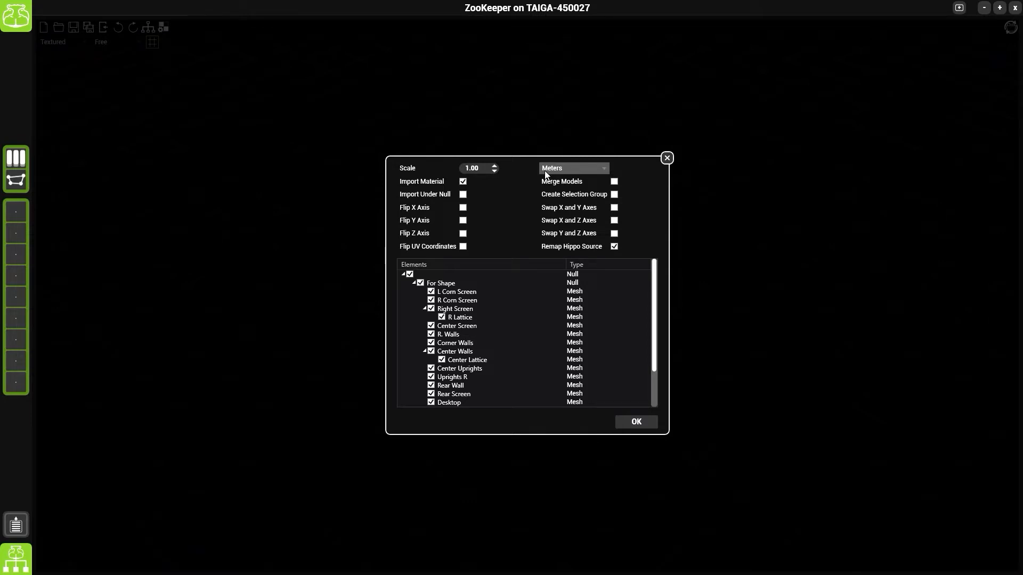
pyautogui.moveTo(565, 225)
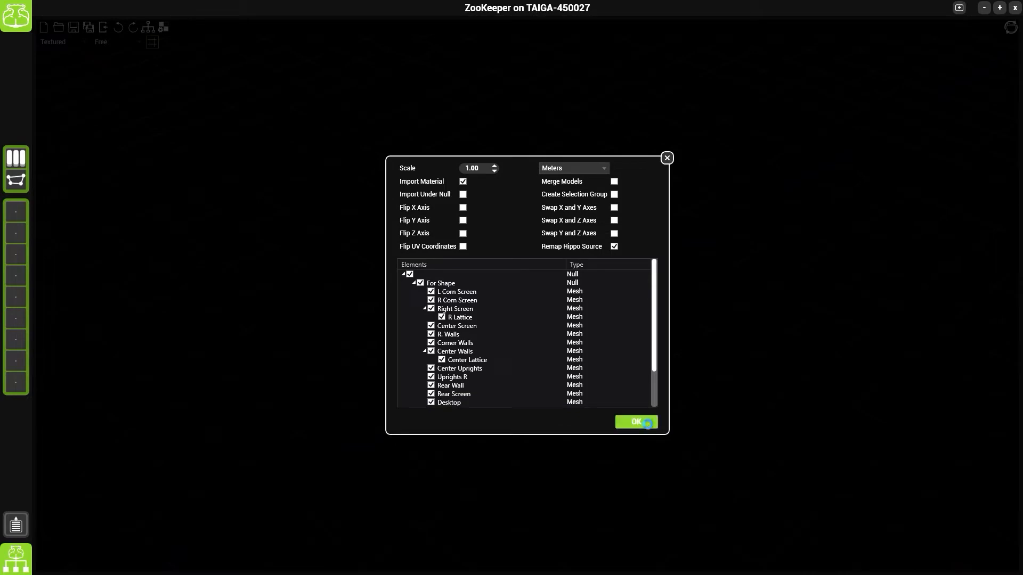
# Step: Confirm the import with Import Material and all TV Studio elements included
pyautogui.click(636, 422)
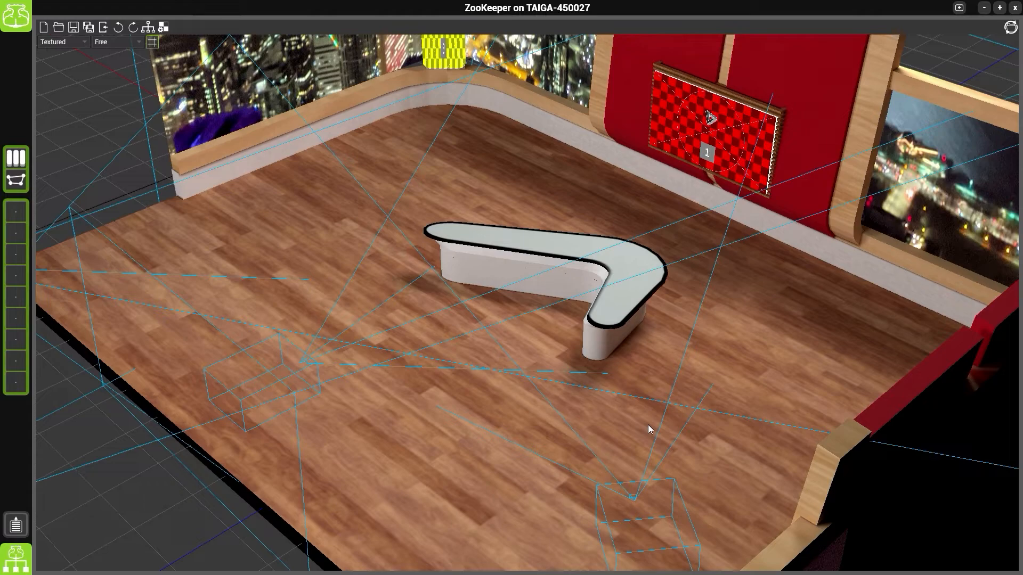
pyautogui.moveTo(649, 429); pyautogui.dragTo(538, 435)
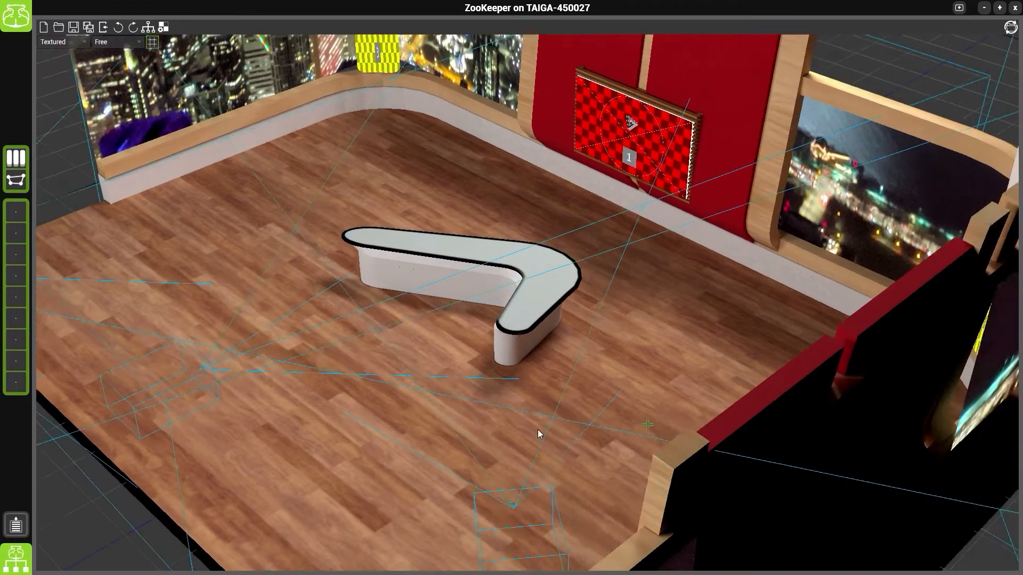
pyautogui.moveTo(539, 434); pyautogui.dragTo(680, 440)
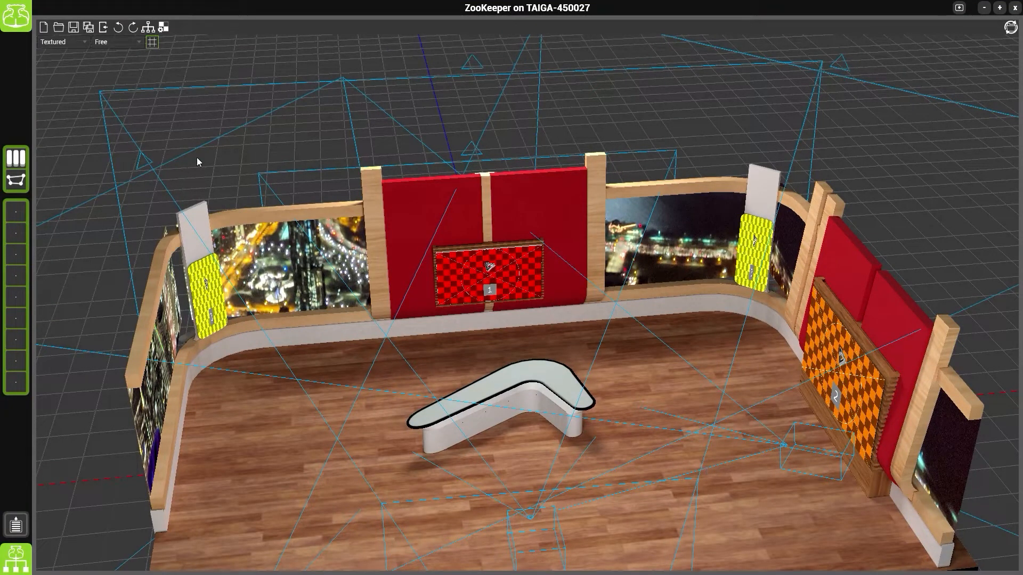
pyautogui.moveTo(46, 27)
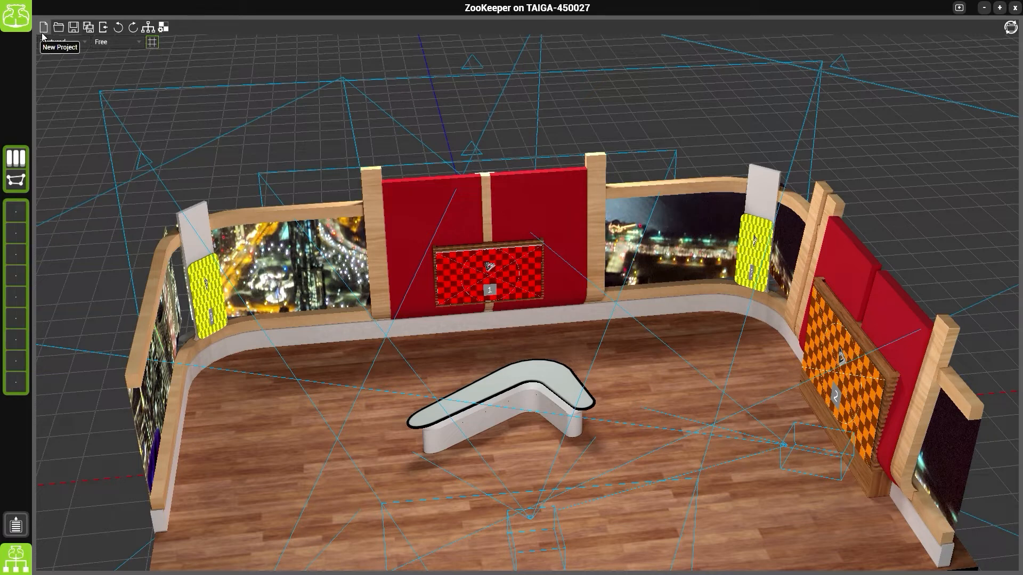
pyautogui.moveTo(61, 29)
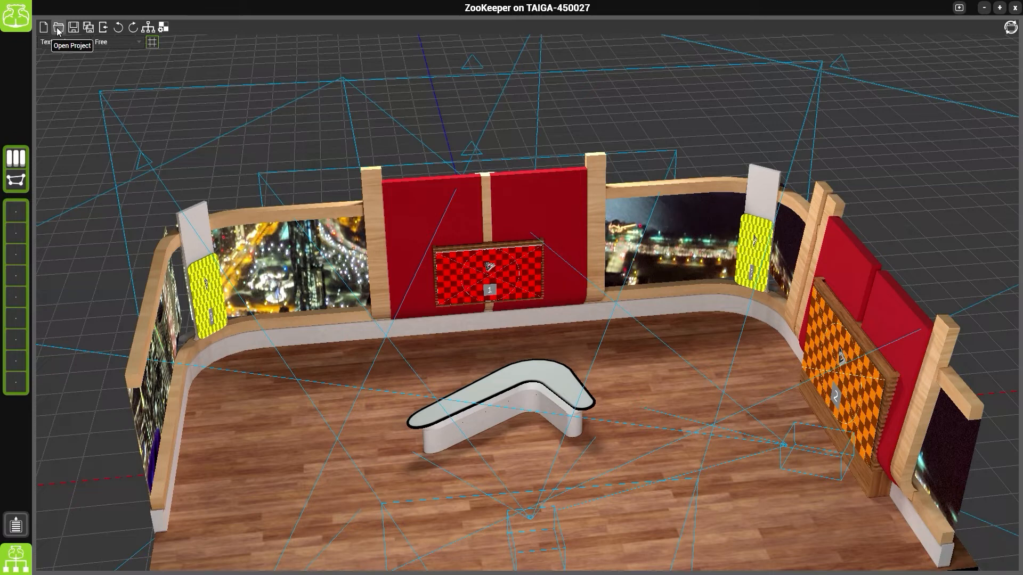
pyautogui.moveTo(59, 30)
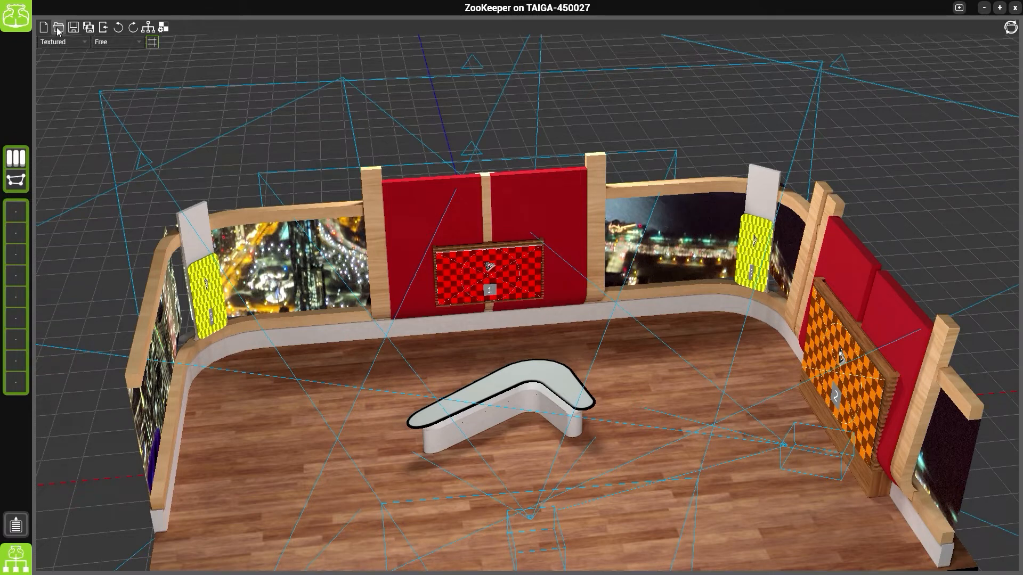
pyautogui.moveTo(74, 28)
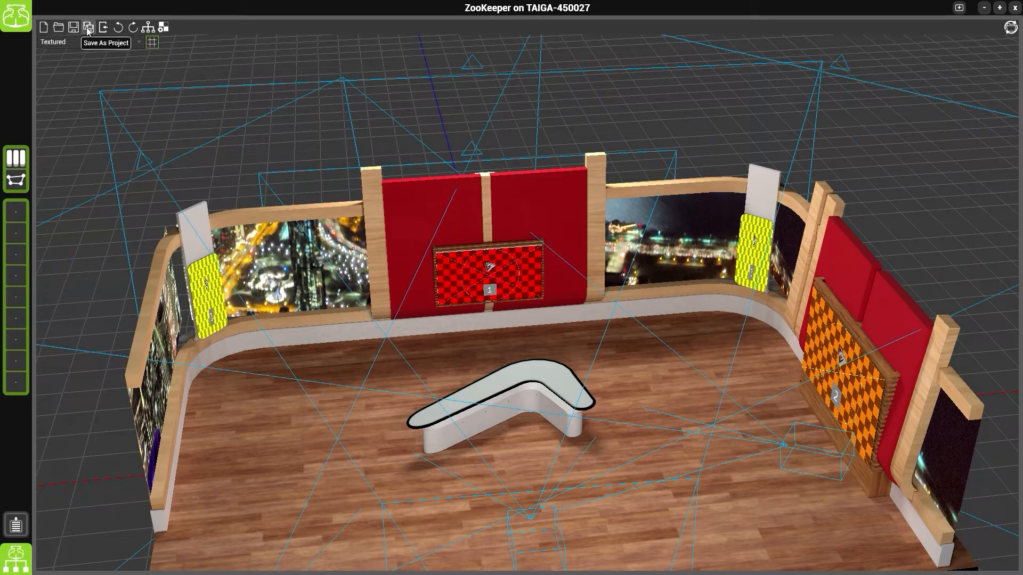
pyautogui.moveTo(104, 27)
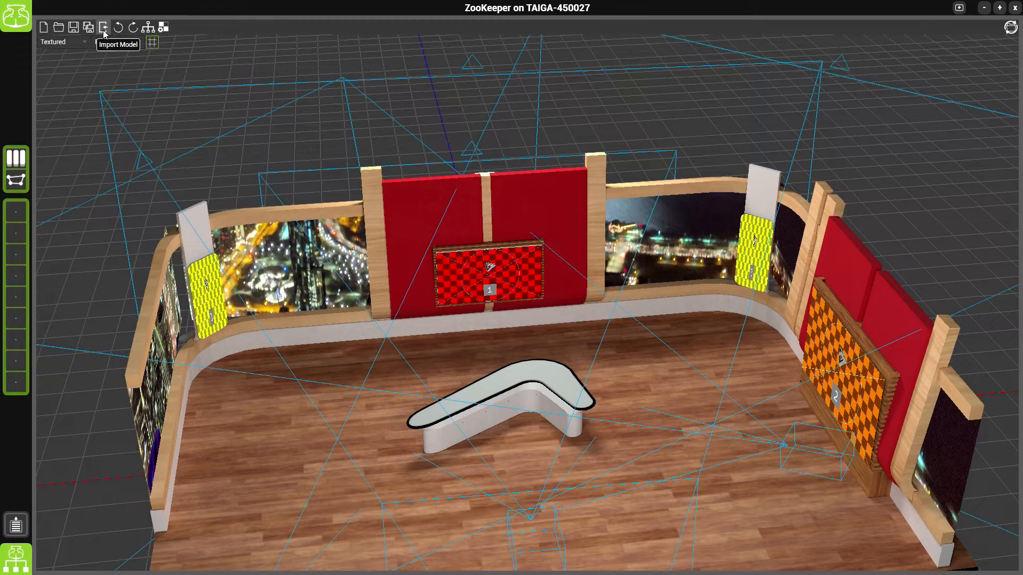
pyautogui.moveTo(119, 25)
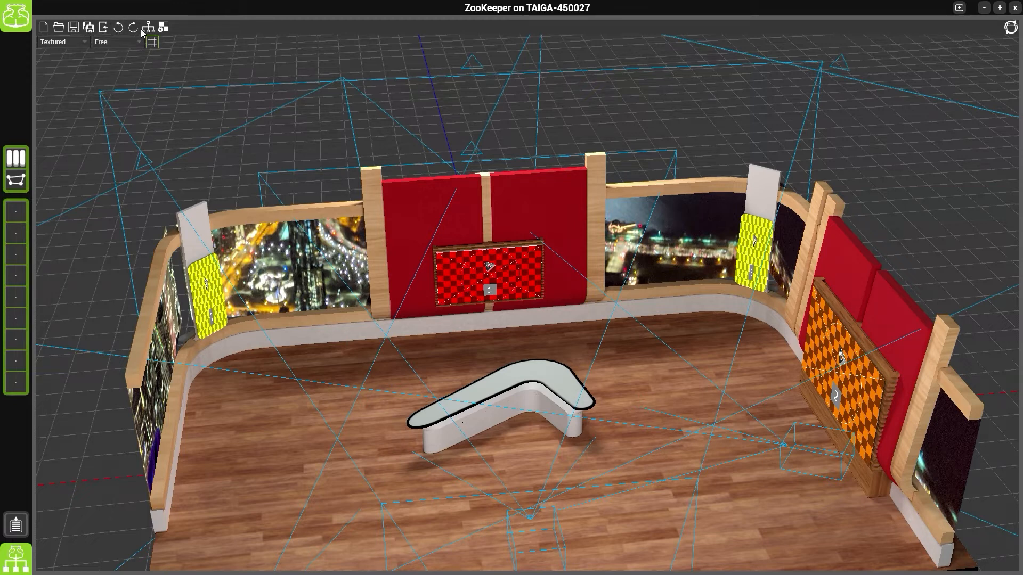
pyautogui.moveTo(154, 28)
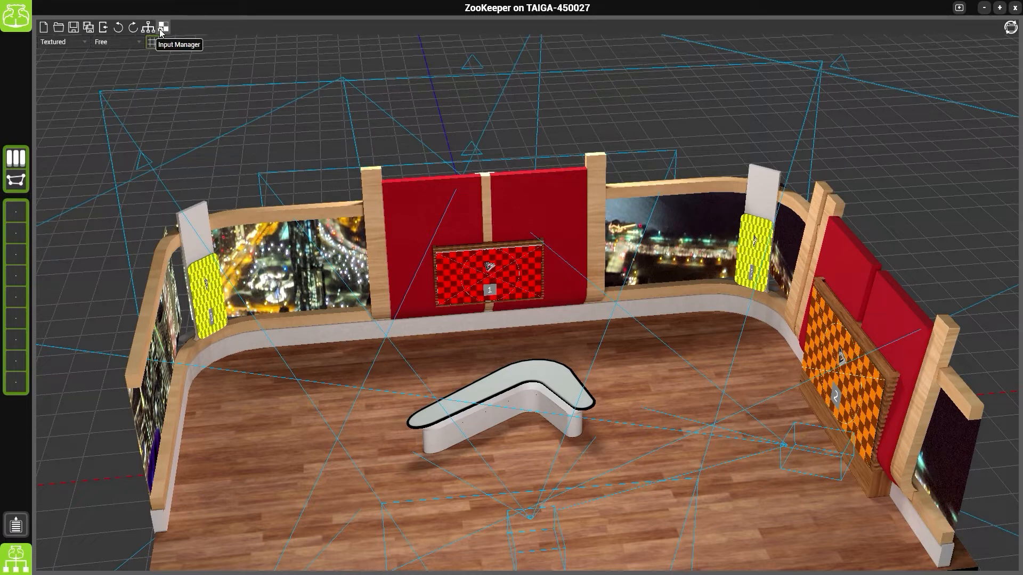
pyautogui.moveTo(1010, 27)
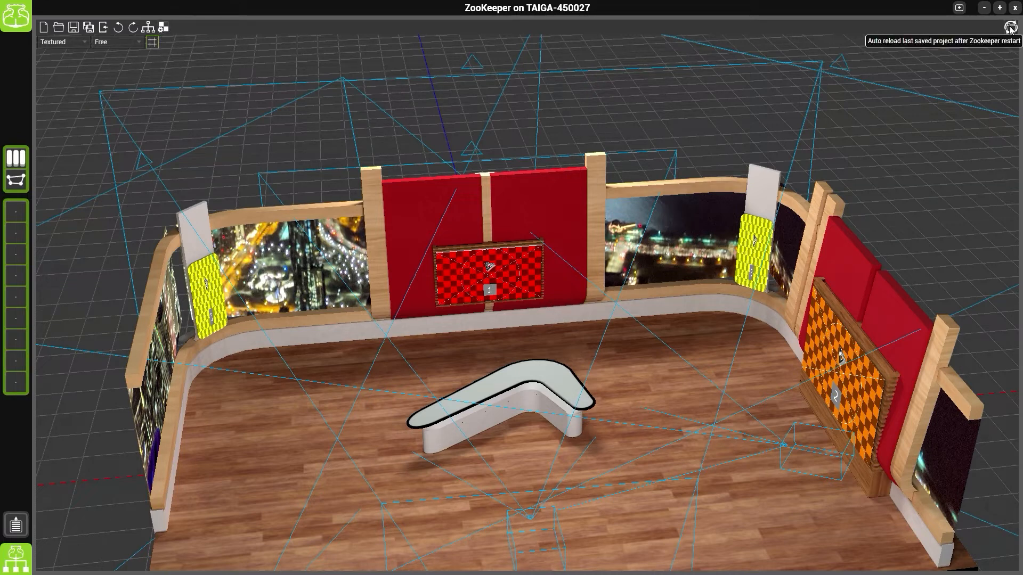
pyautogui.moveTo(889, 70)
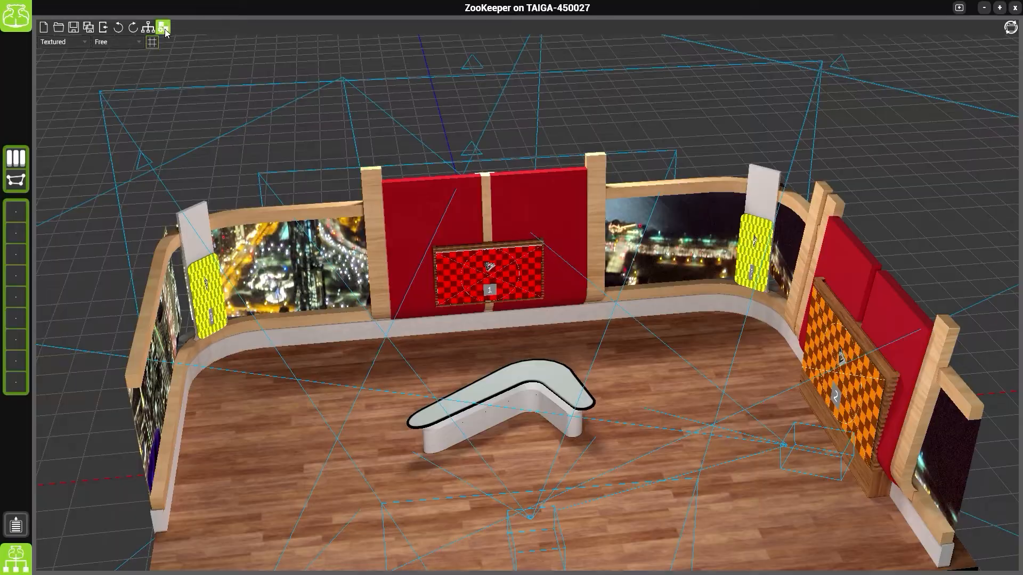
# Step: In the Input Manager, assign Mix1 to Input 1 so the centre screen shows that feed
pyautogui.click(164, 27)
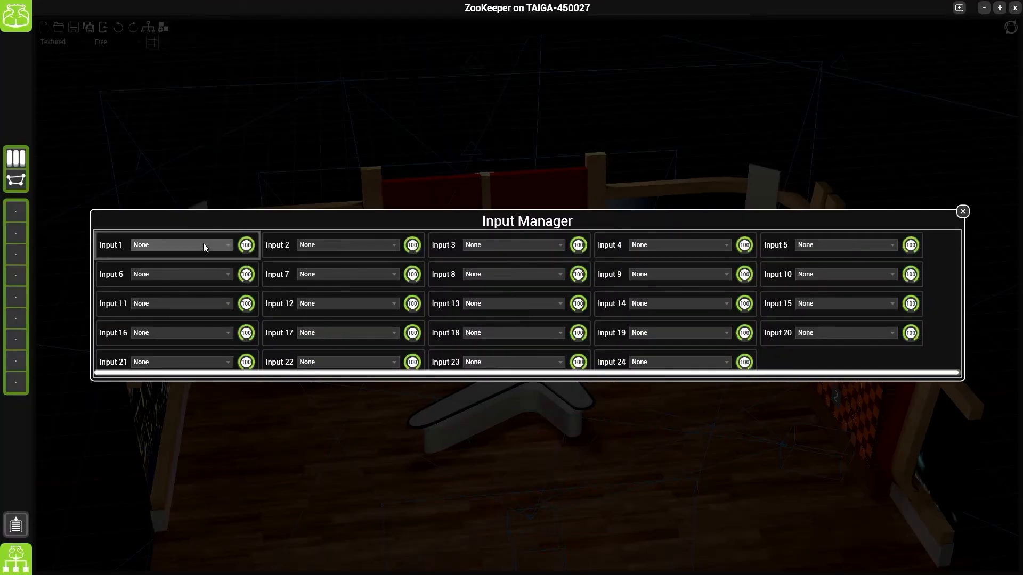
pyautogui.click(179, 245)
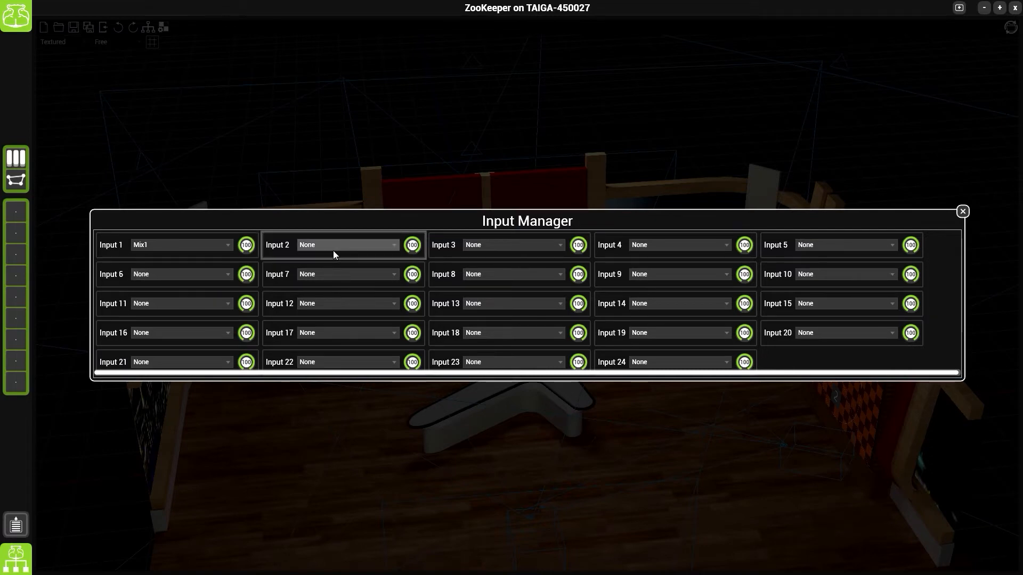
pyautogui.moveTo(963, 211)
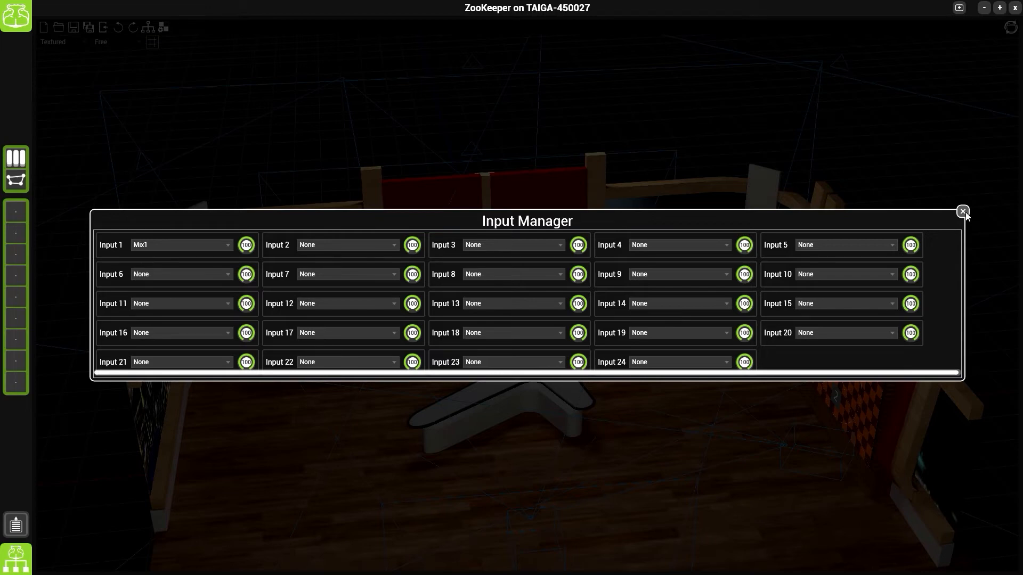
pyautogui.click(962, 211)
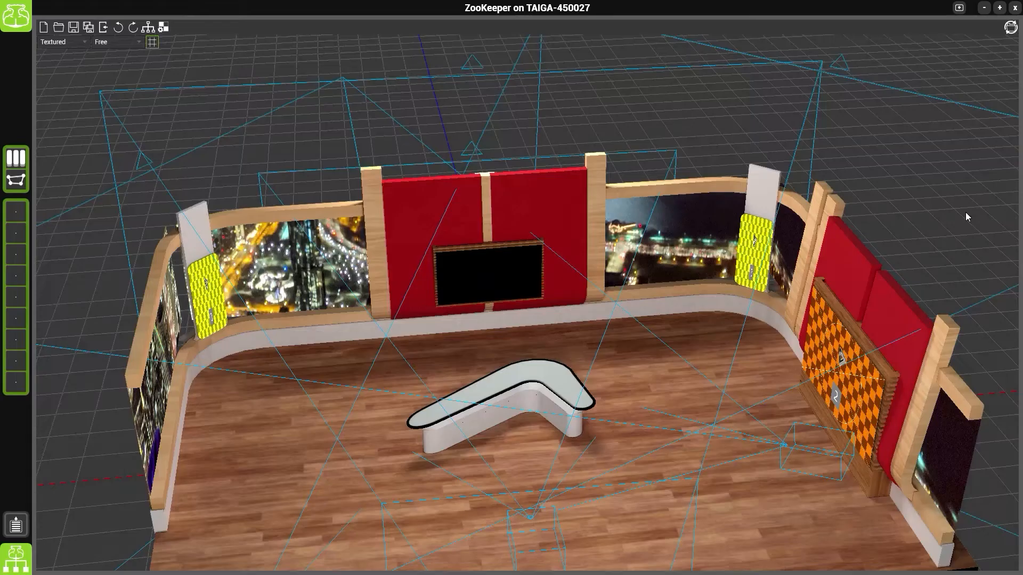
pyautogui.moveTo(154, 41)
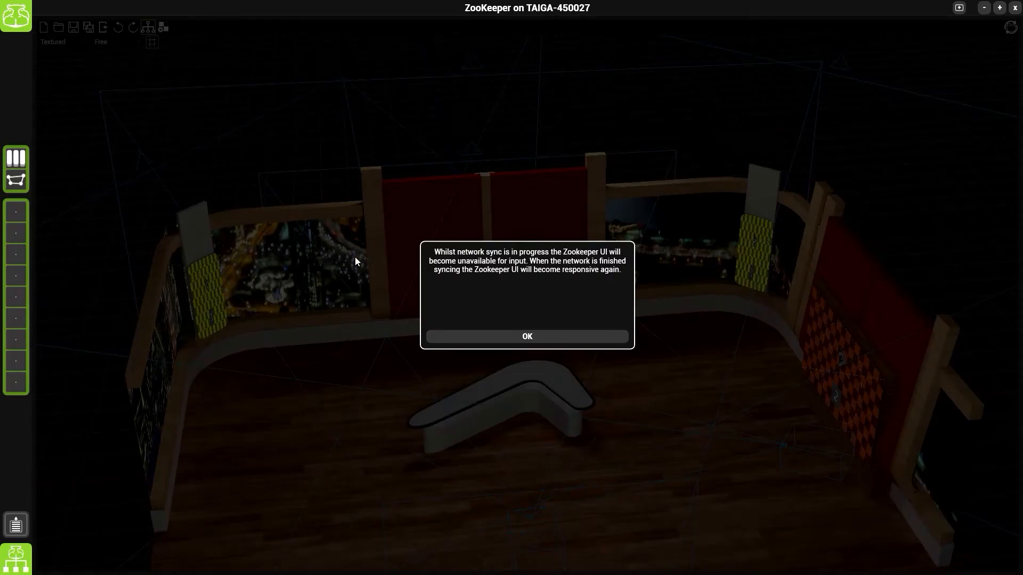
# Step: Acknowledge the network sync warning that the interface will be unavailable
pyautogui.click(527, 336)
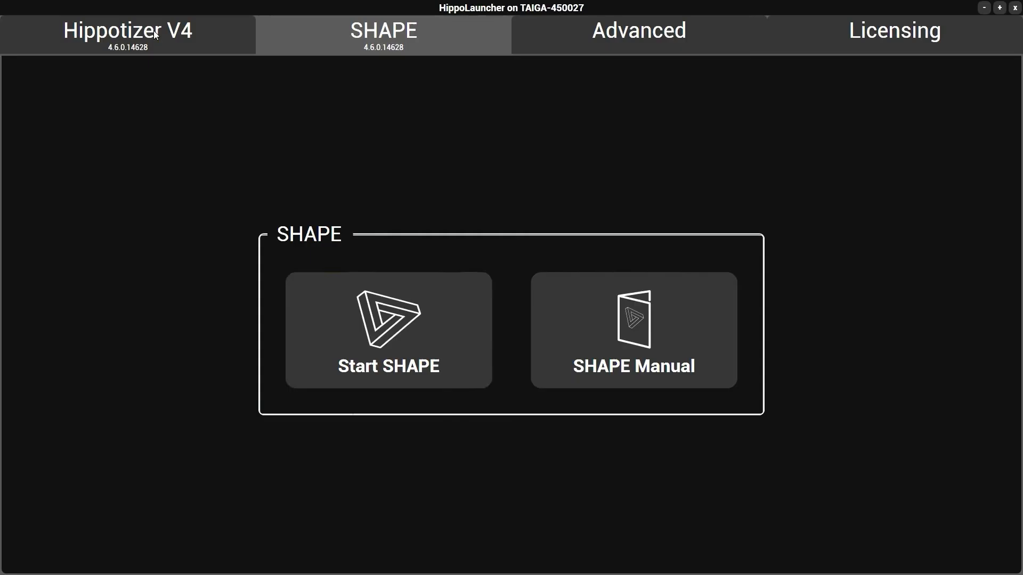
# Step: In Network Manager, enable networking and add the Zookeeper node to the group
pyautogui.click(389, 334)
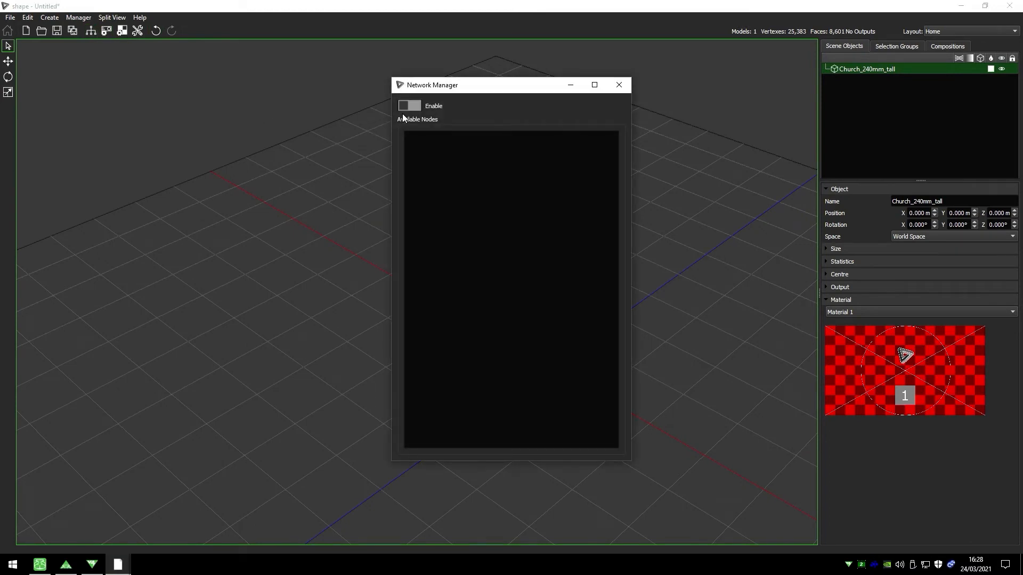
pyautogui.click(409, 105)
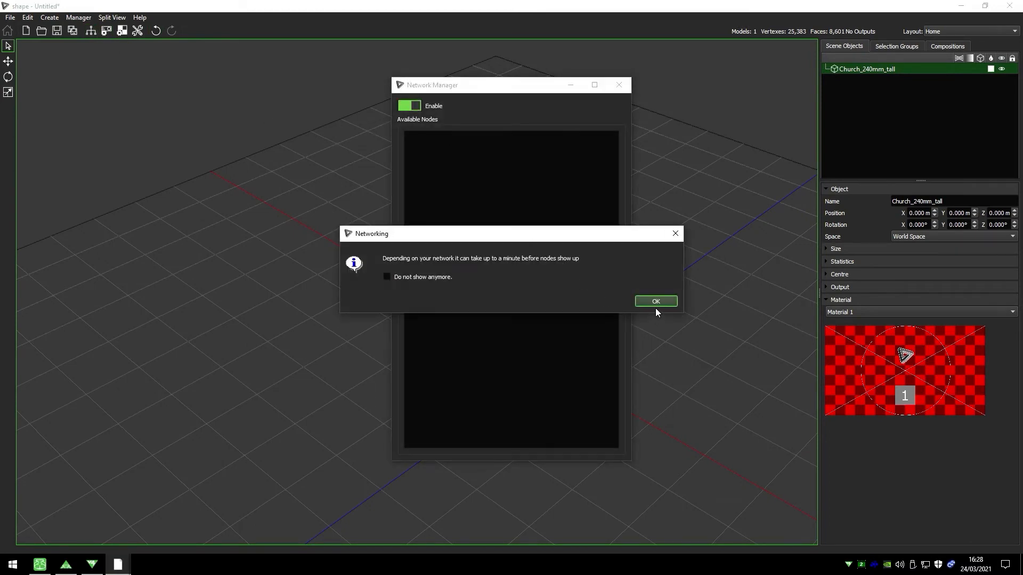
pyautogui.click(656, 300)
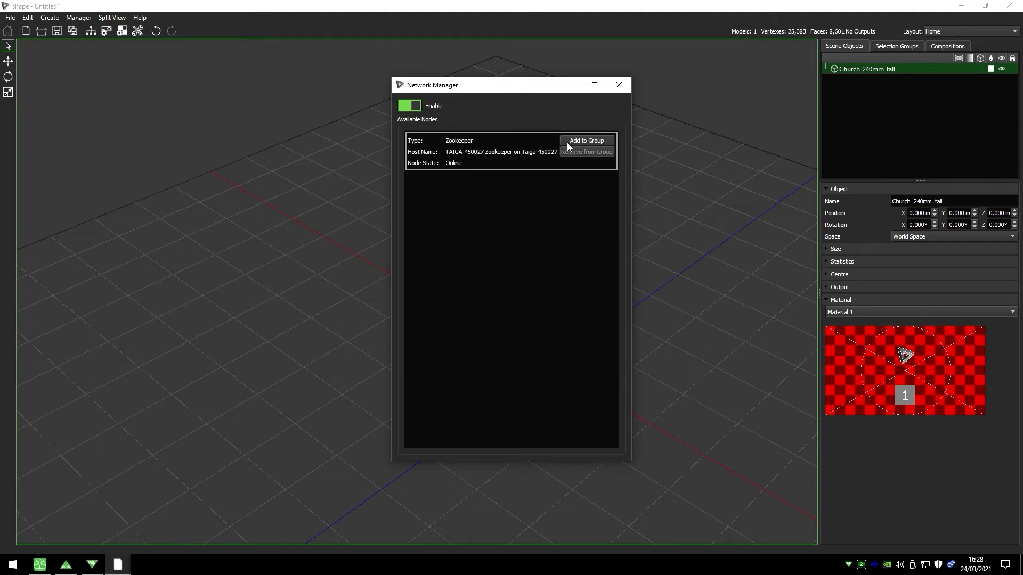
pyautogui.click(586, 140)
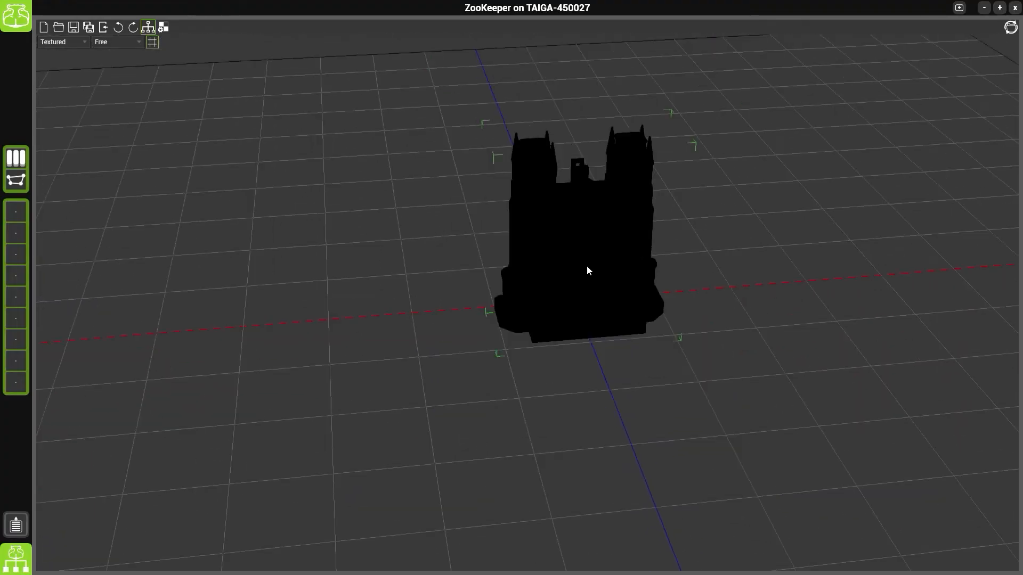
pyautogui.moveTo(1016, 26)
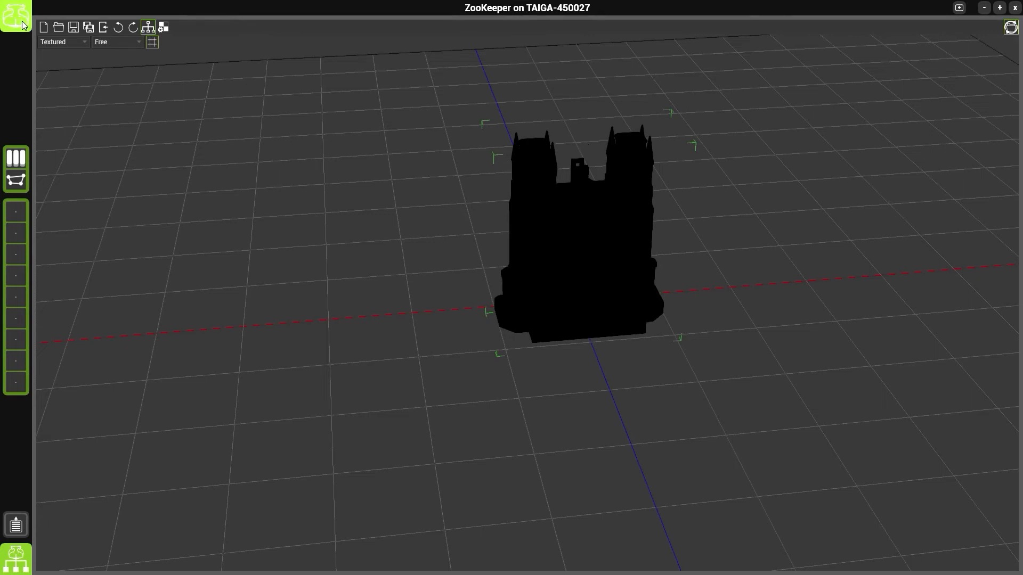
pyautogui.moveTo(27, 22)
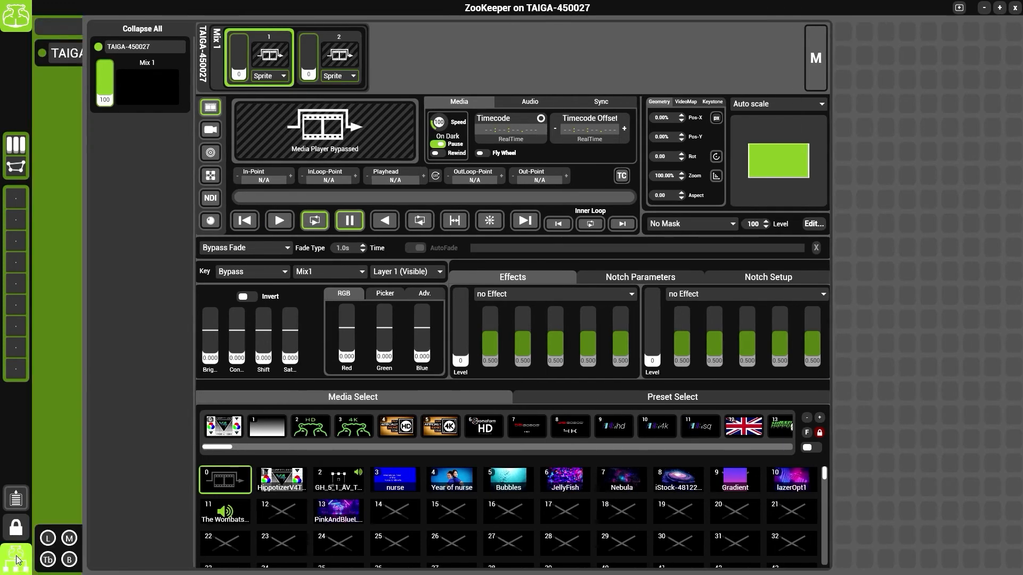
# Step: Pin the visualizer beside the Mixes page and load the 01AA_TUNNELS clip on Mix 1
pyautogui.click(11, 562)
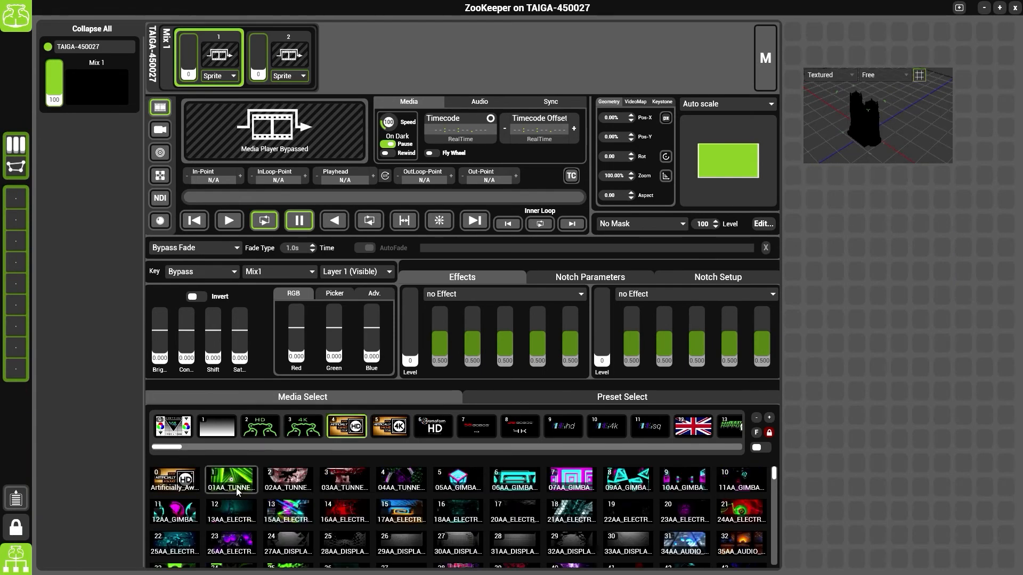
pyautogui.doubleClick(231, 479)
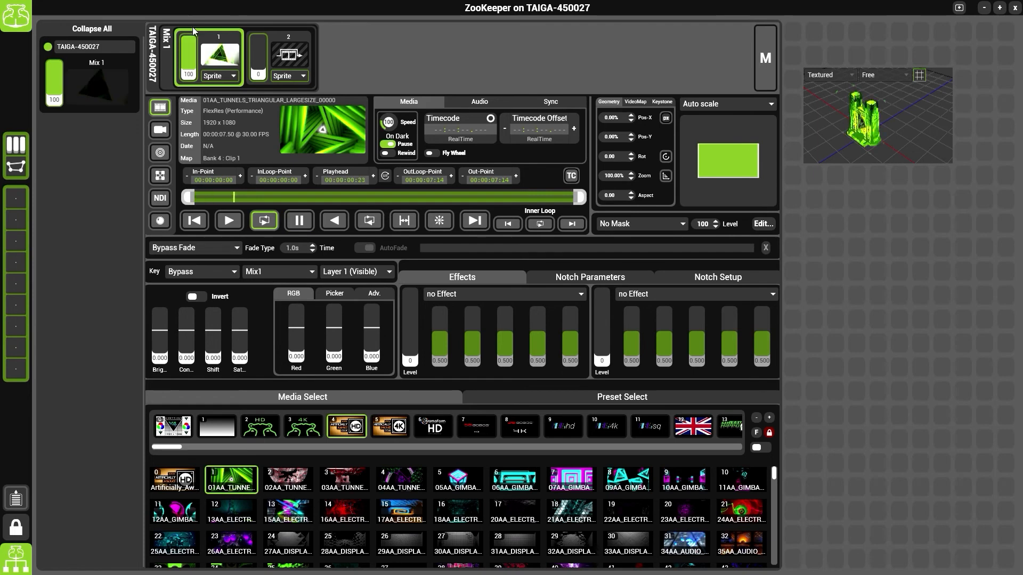